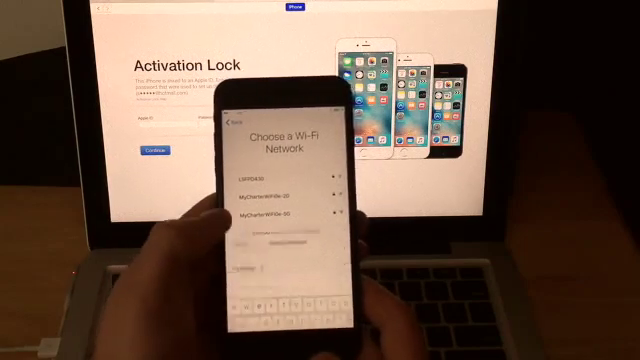
# Join a Wi-Fi network from the Choose a Wi-Fi Network list.
pyautogui.click(264, 190)
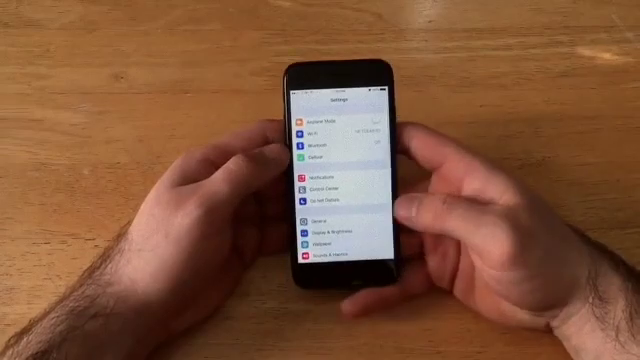
# Go into General settings to reach the Reset options.
pyautogui.click(334, 224)
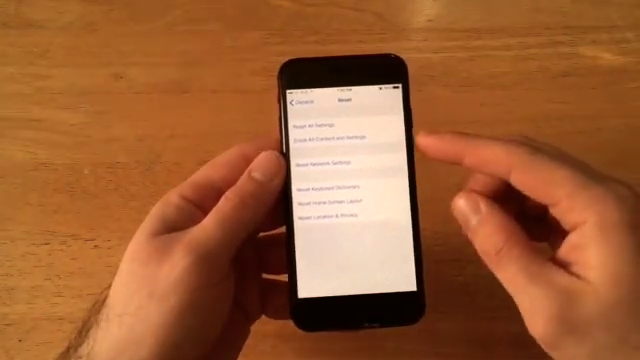
pyautogui.click(332, 130)
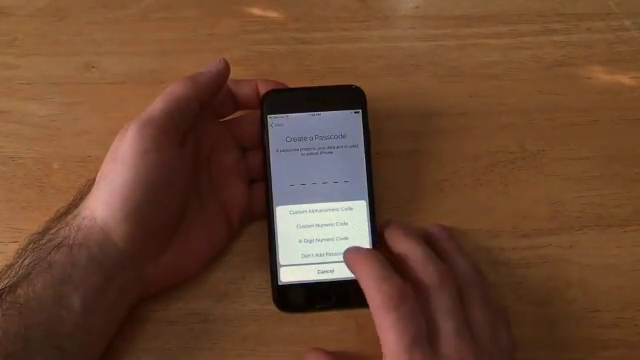
# Choose Don't Add Passcode to continue without one.
pyautogui.click(328, 262)
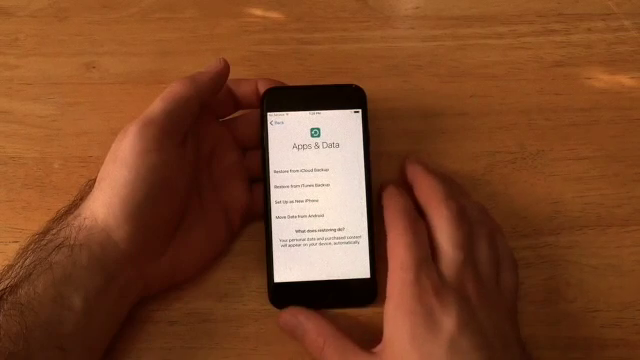
# Choose Set Up as New iPhone and continue through Terms to Meet the New Home Button.
pyautogui.click(310, 170)
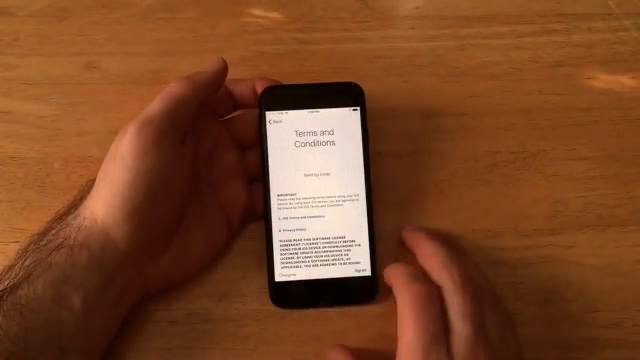
pyautogui.scroll(-3)
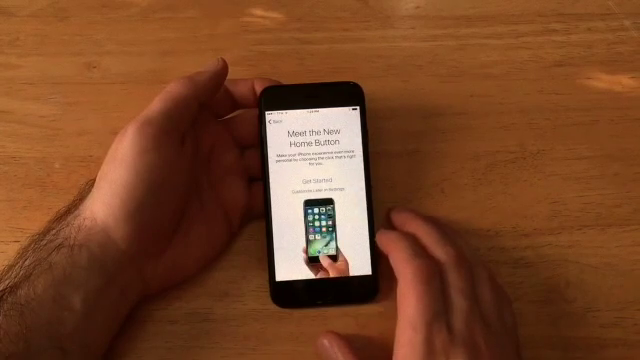
pyautogui.hscroll(-3)
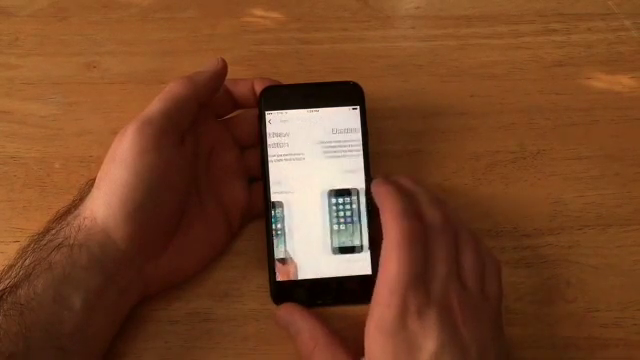